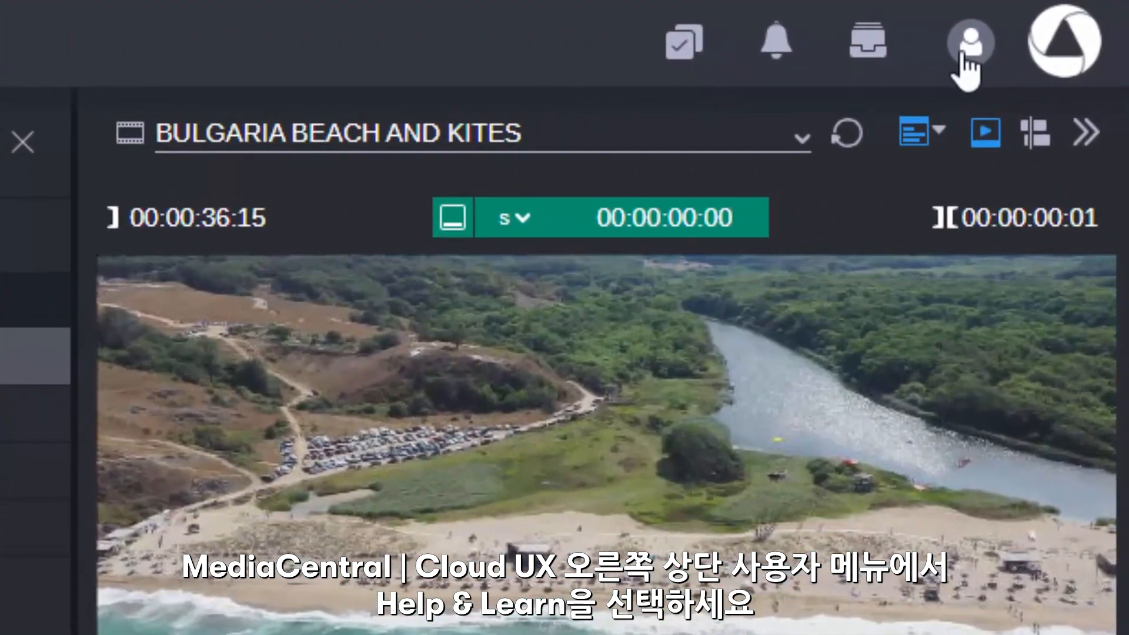
# - Open Help & Learn from the user menu at the top right
pyautogui.click(969, 42)
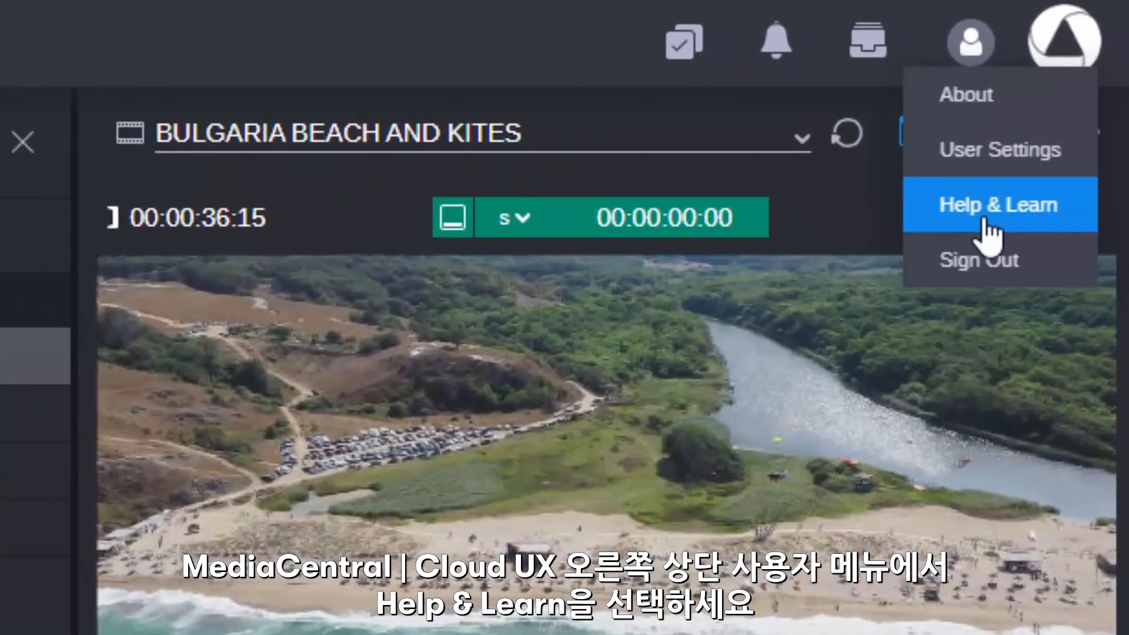
pyautogui.click(997, 204)
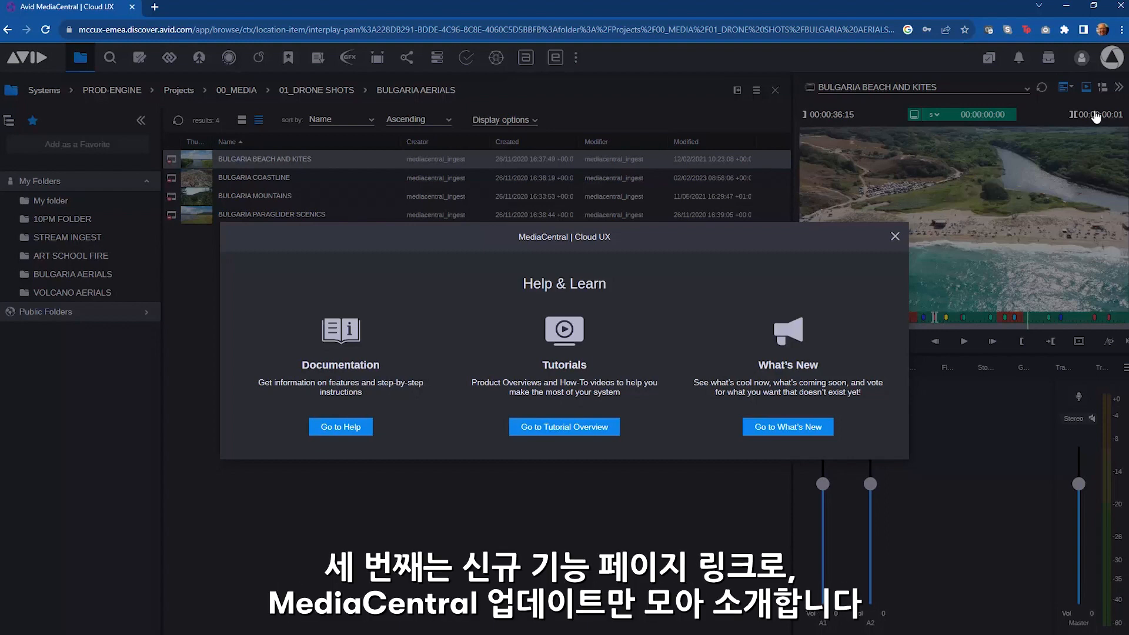
pyautogui.moveTo(821, 405)
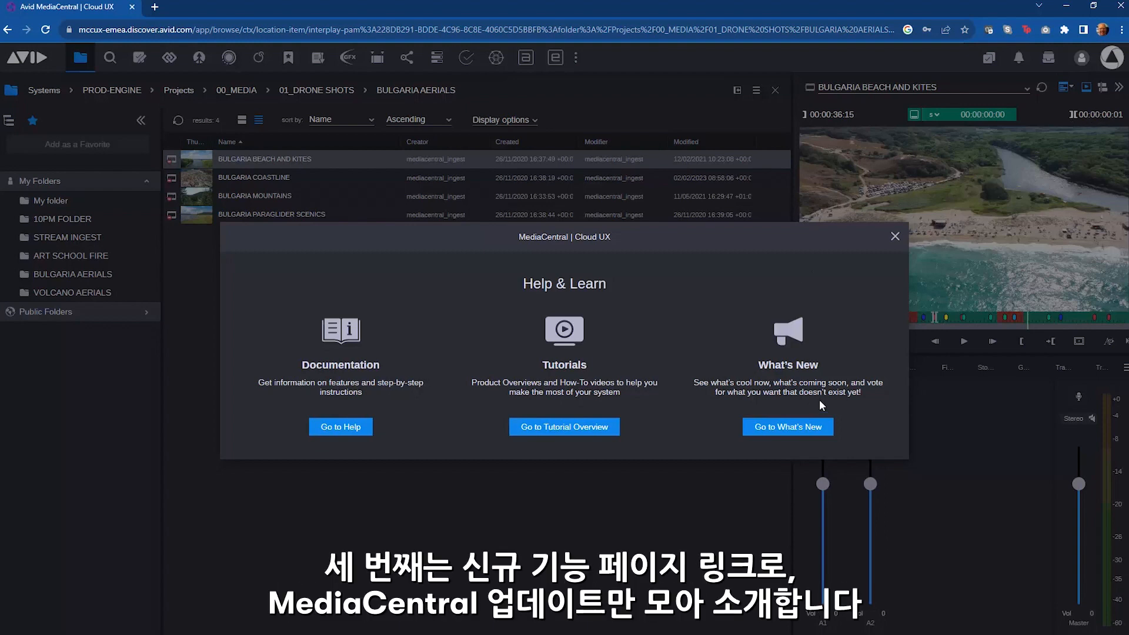
# - Choose Go to What's New to open the MediaCentral What's New page
pyautogui.click(786, 426)
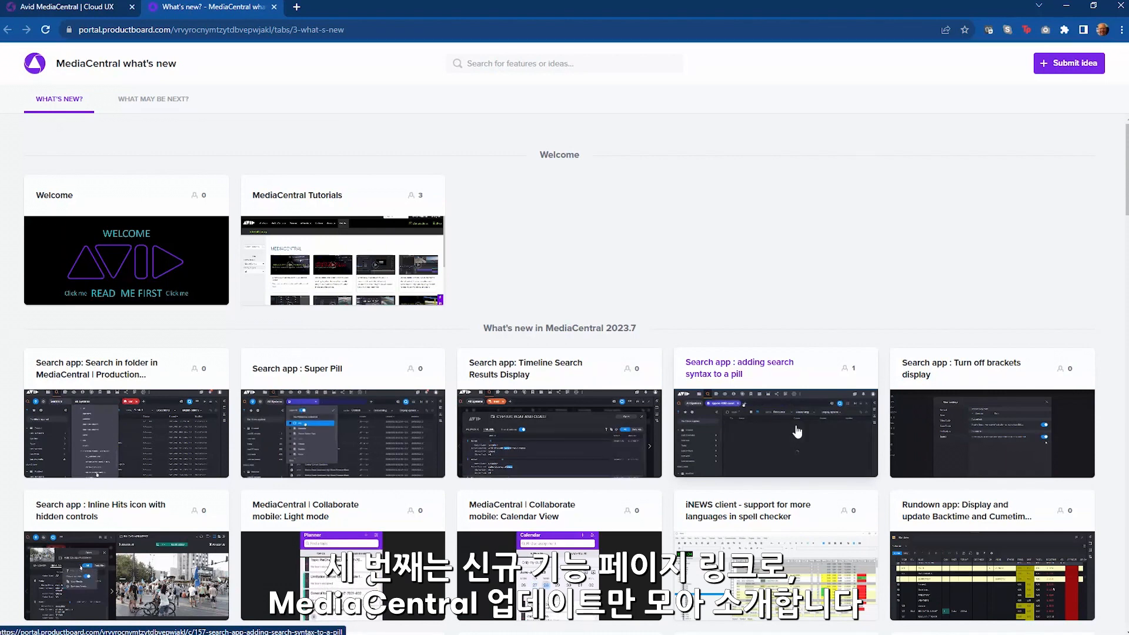
# - Scroll past the 2023.7 feature cards to the 2023.3 updates
pyautogui.scroll(-3)
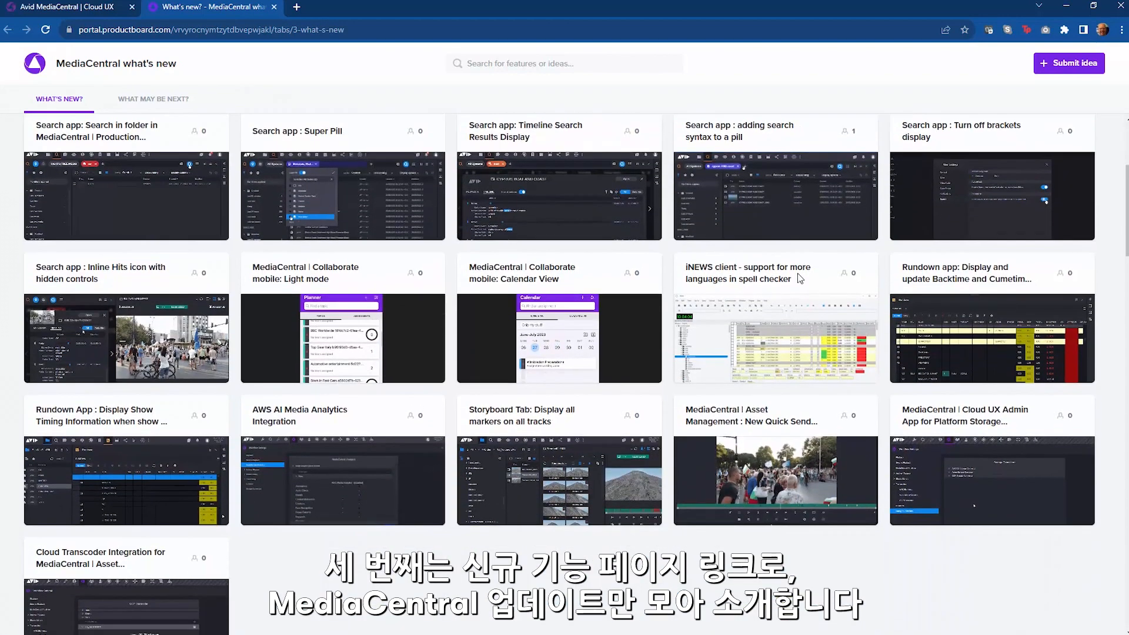
pyautogui.scroll(-3)
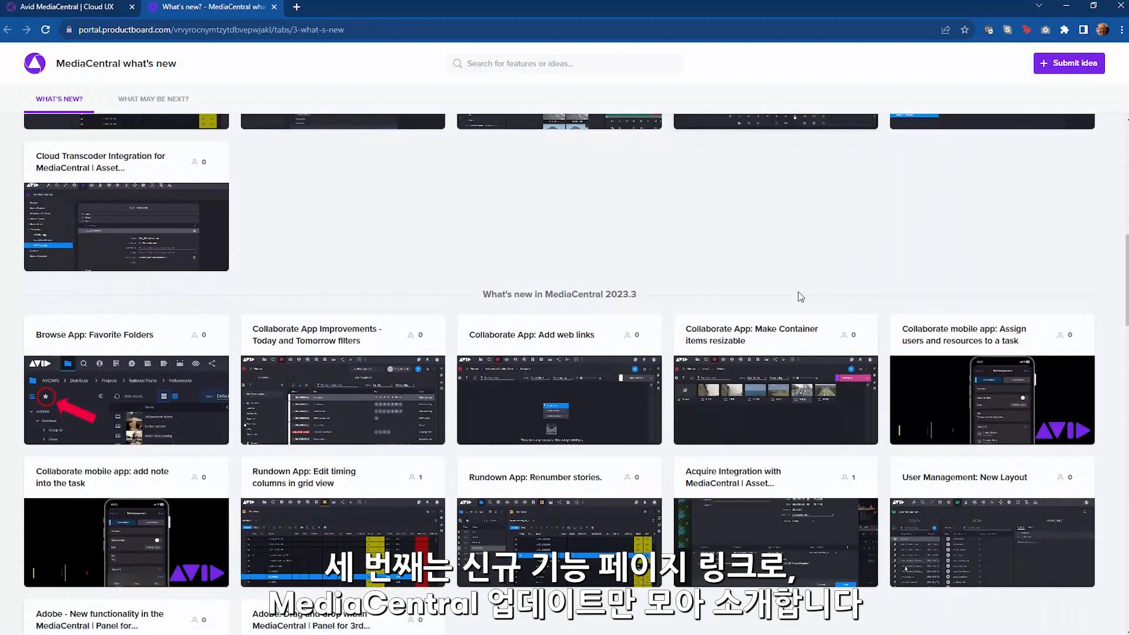